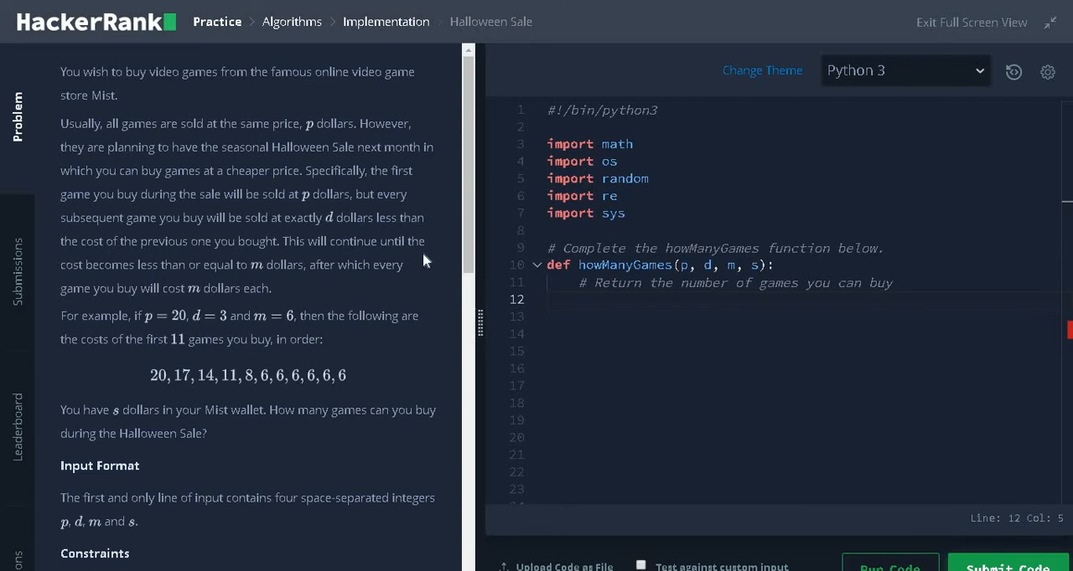
mouse_move(80, 84)
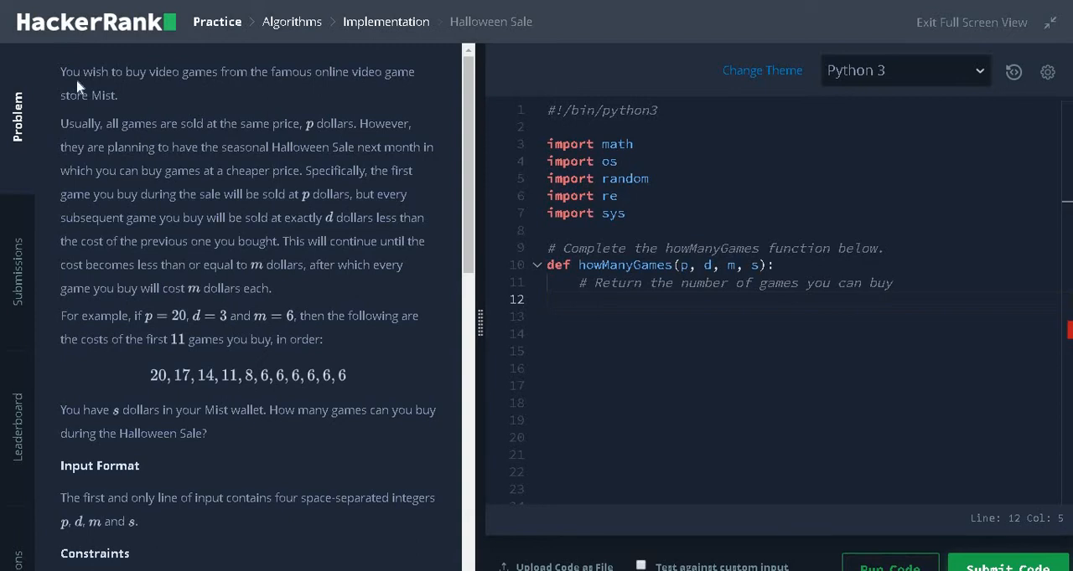
mouse_move(332, 92)
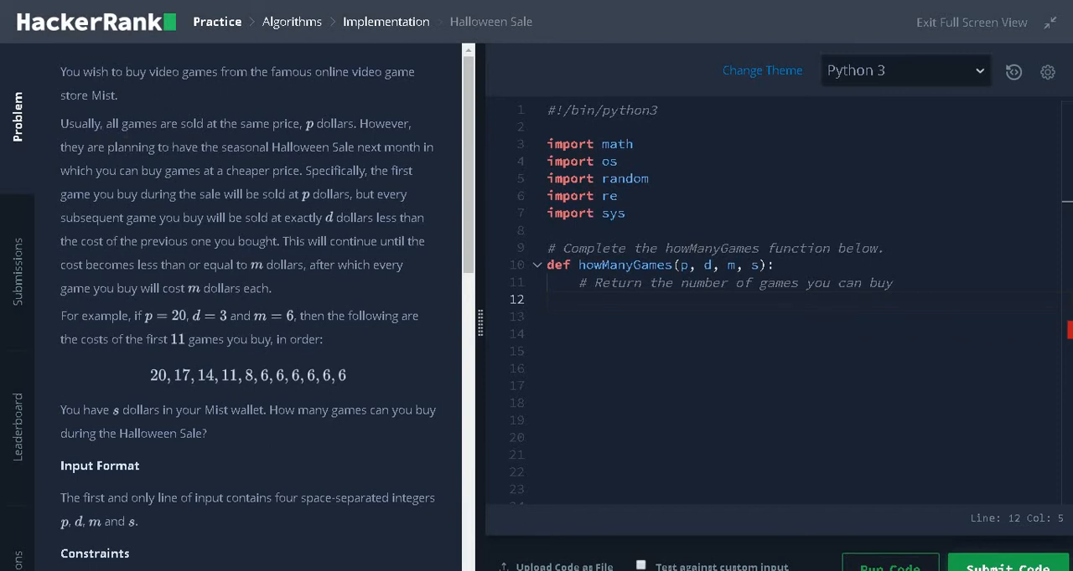
mouse_move(424, 131)
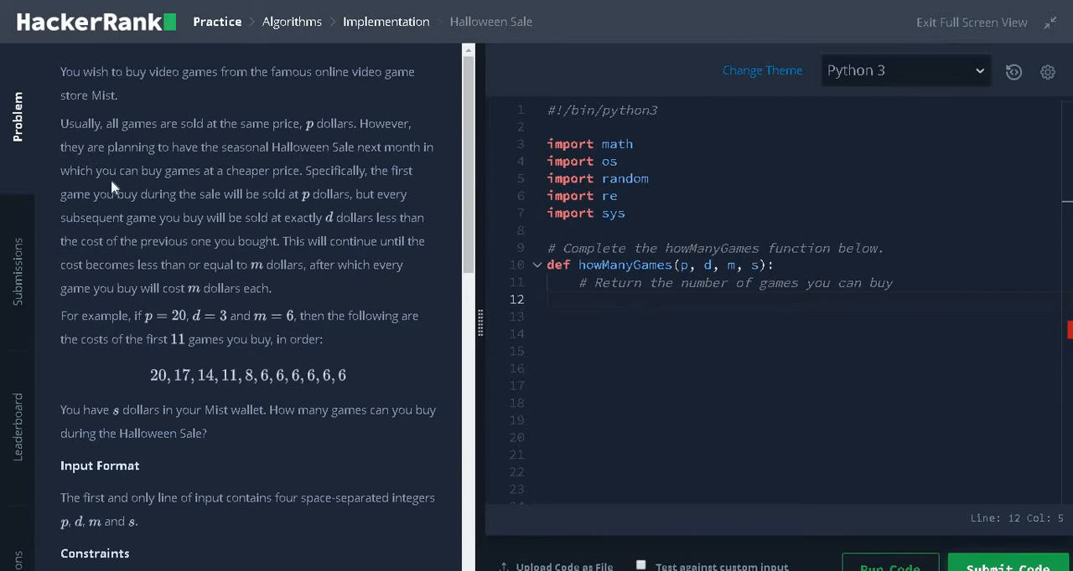
mouse_move(276, 188)
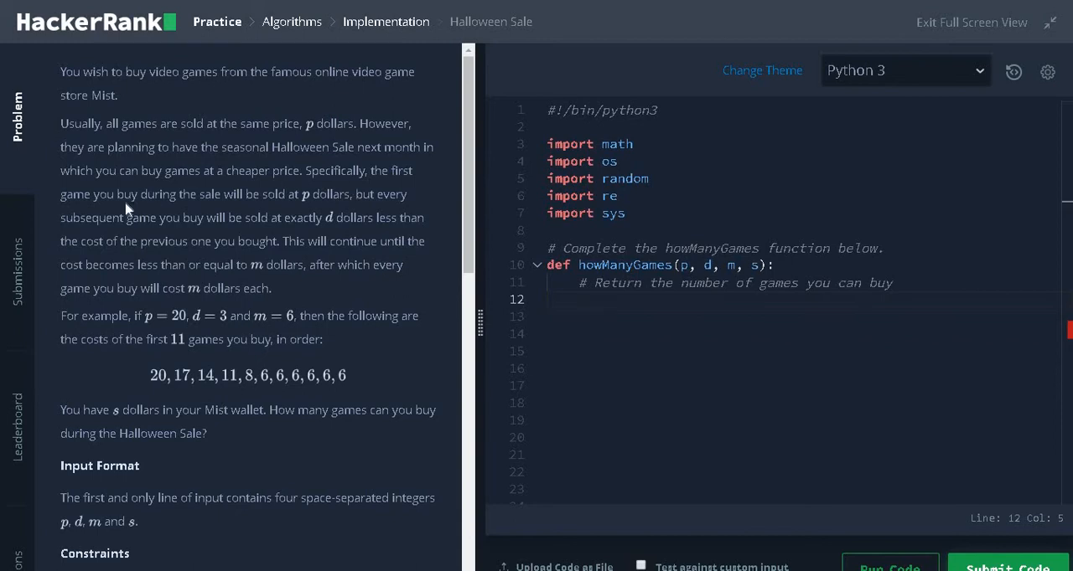
mouse_move(285, 211)
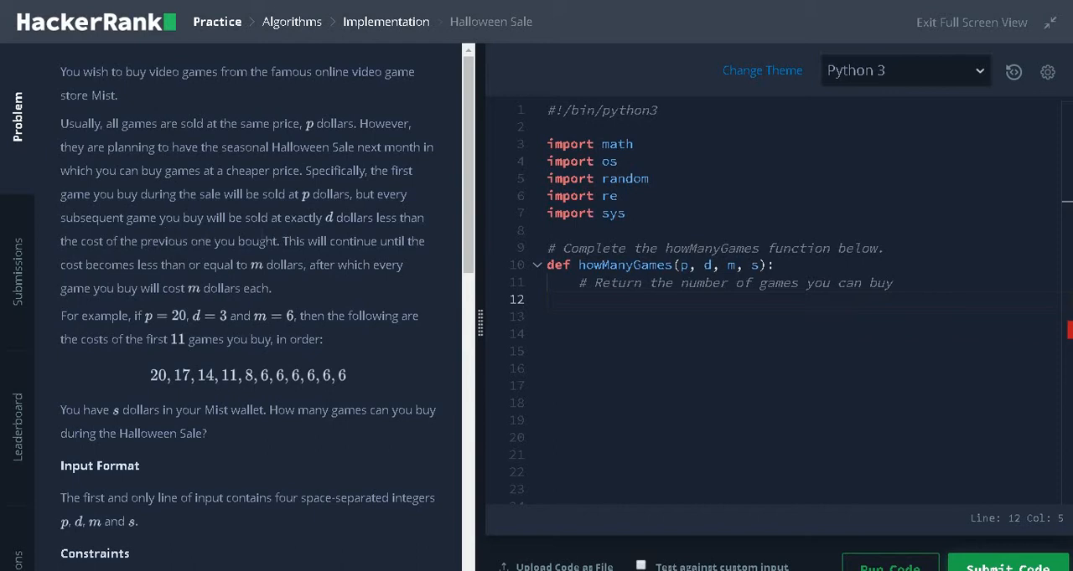
mouse_move(315, 233)
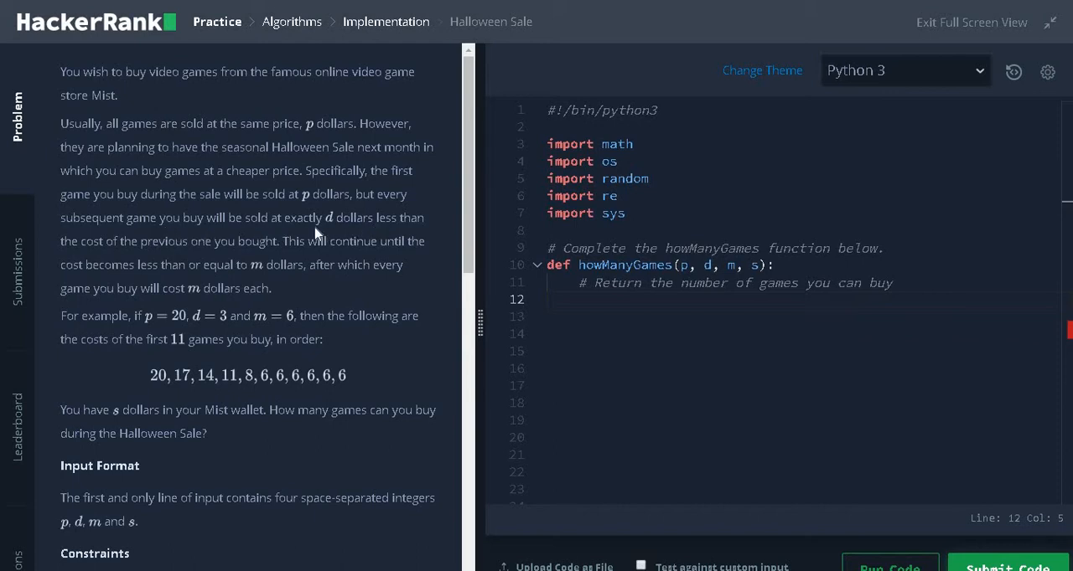
mouse_move(255, 262)
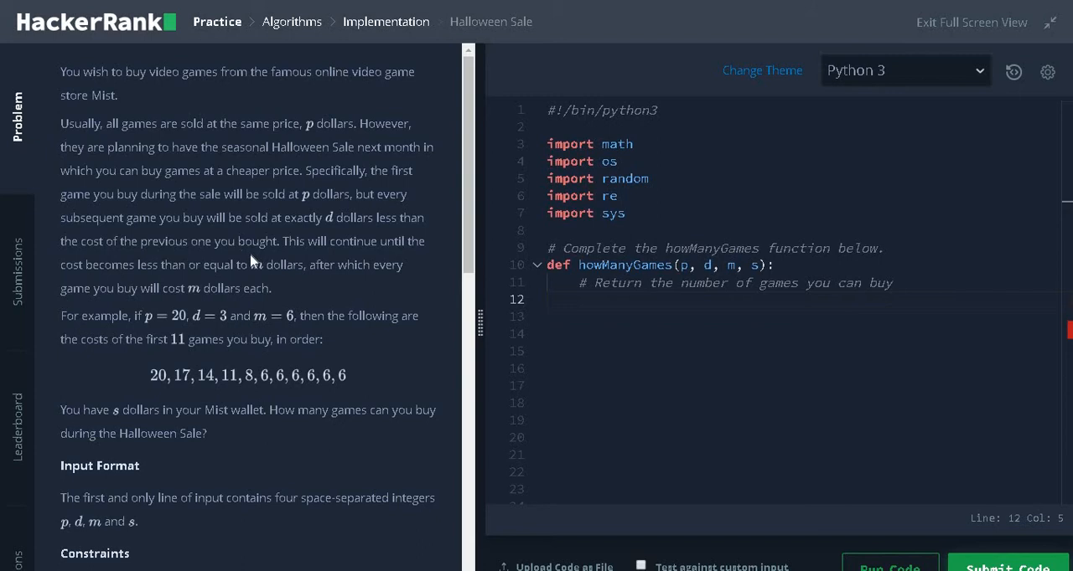
mouse_move(142, 282)
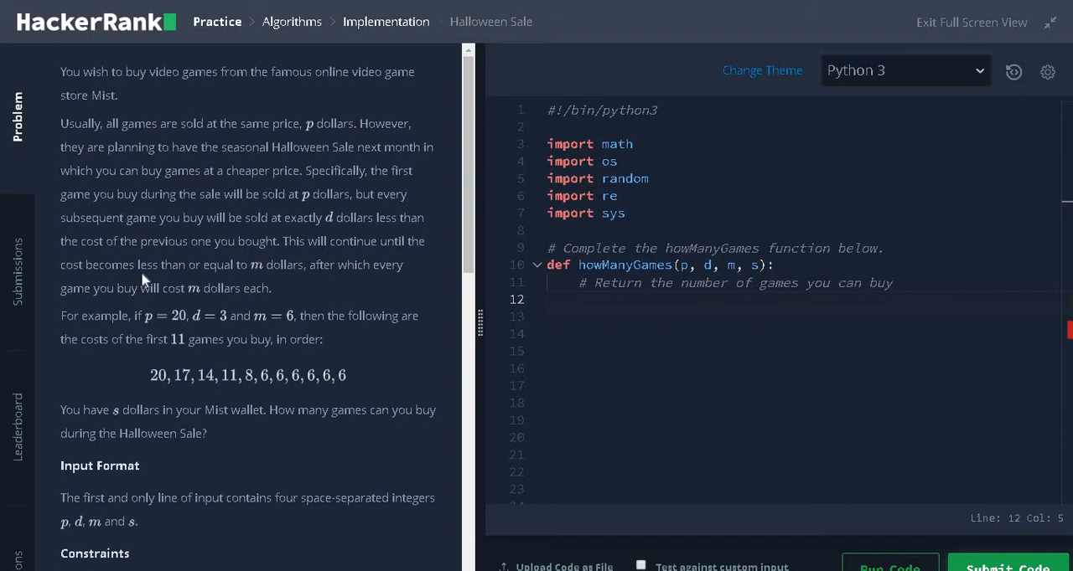
mouse_move(270, 281)
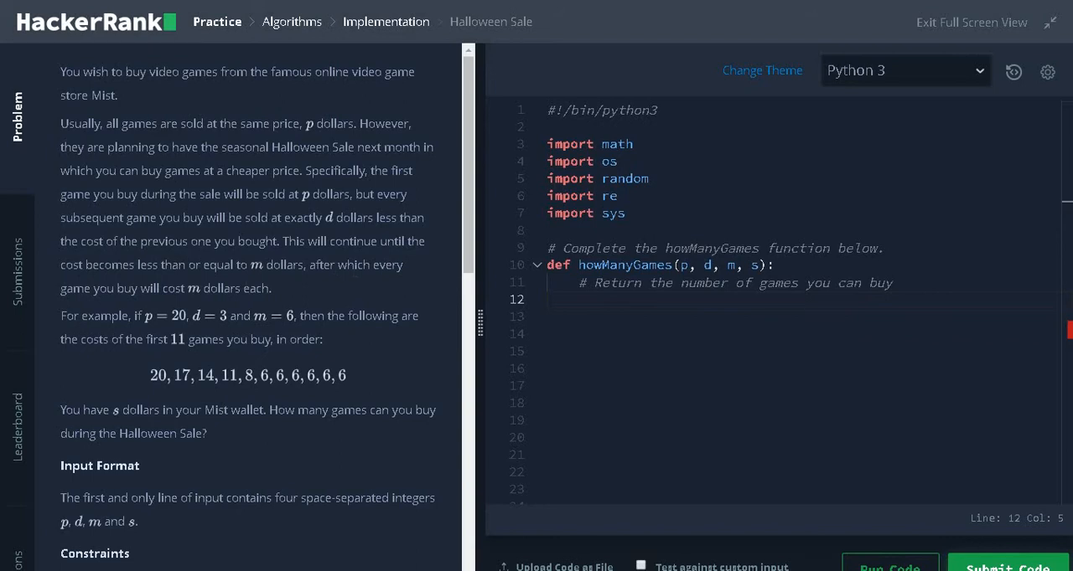
mouse_move(191, 312)
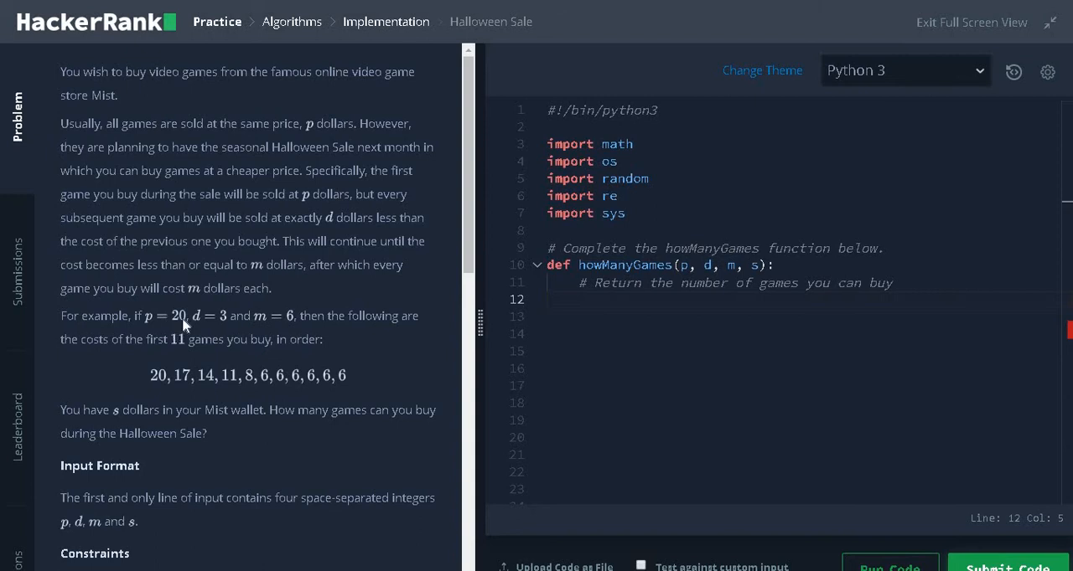
mouse_move(218, 338)
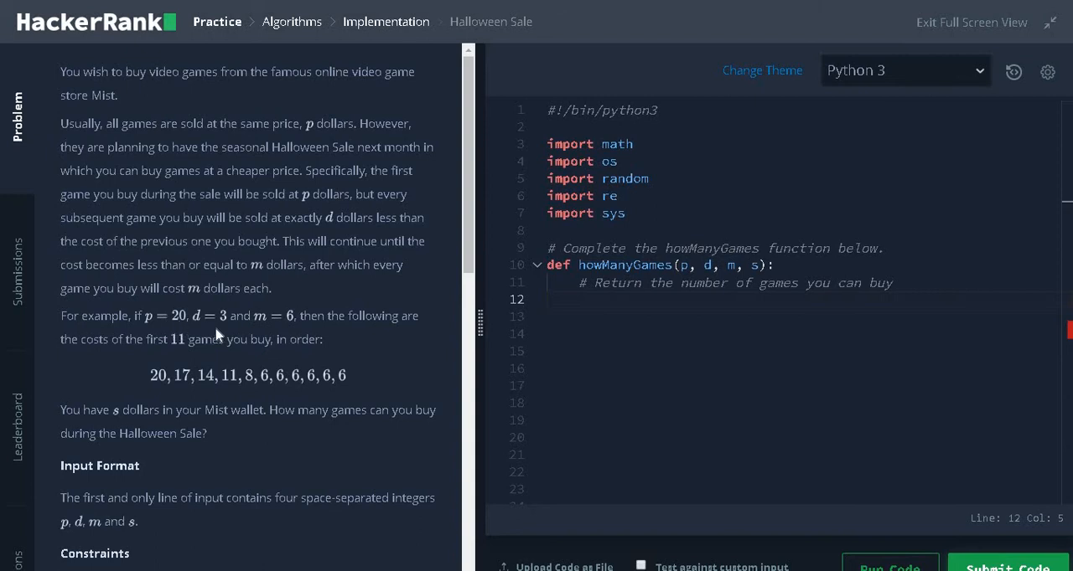
mouse_move(267, 330)
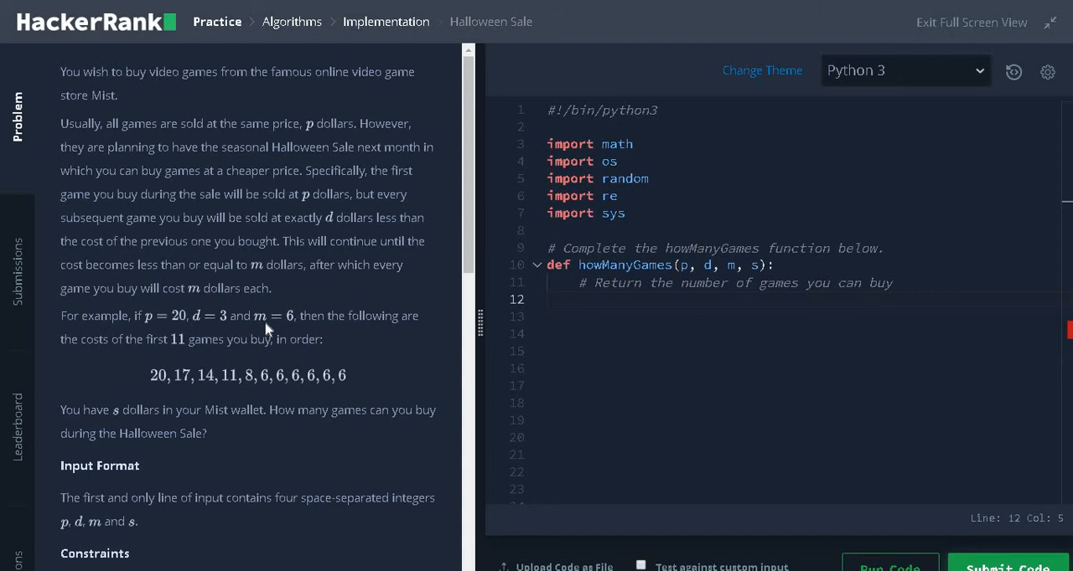
mouse_move(291, 332)
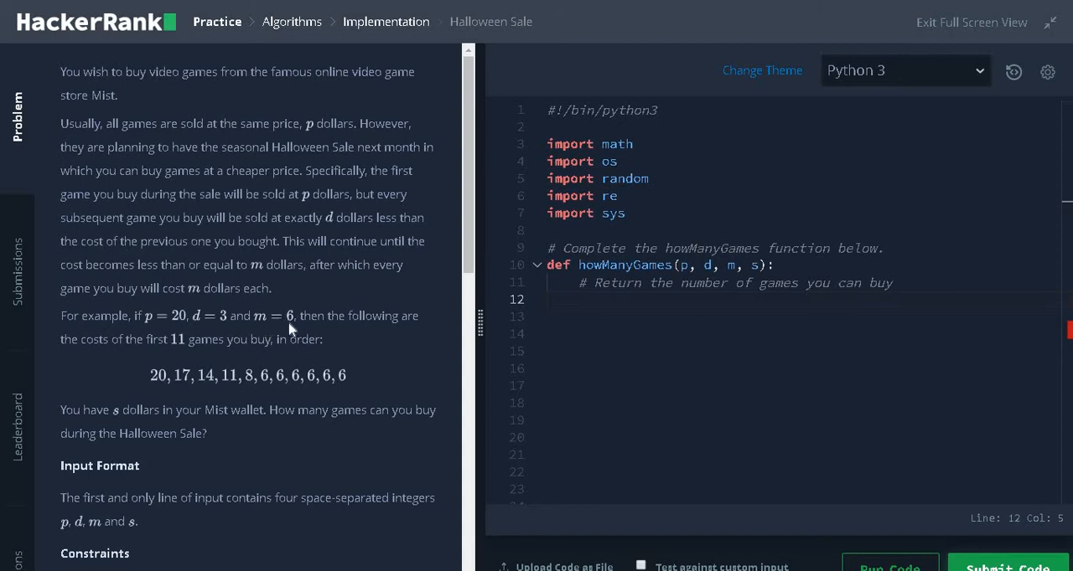
mouse_move(161, 353)
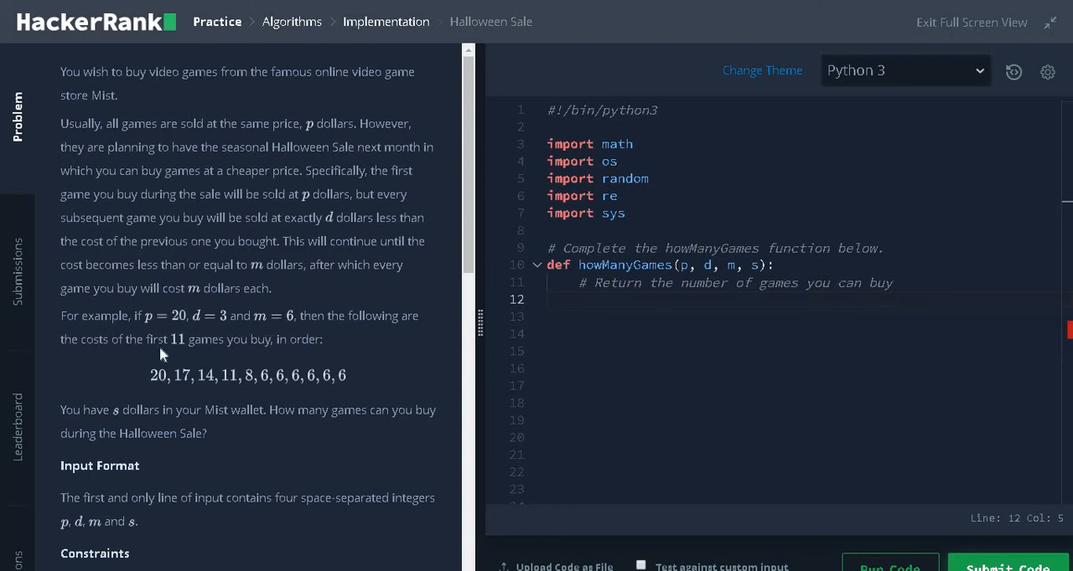
mouse_move(276, 355)
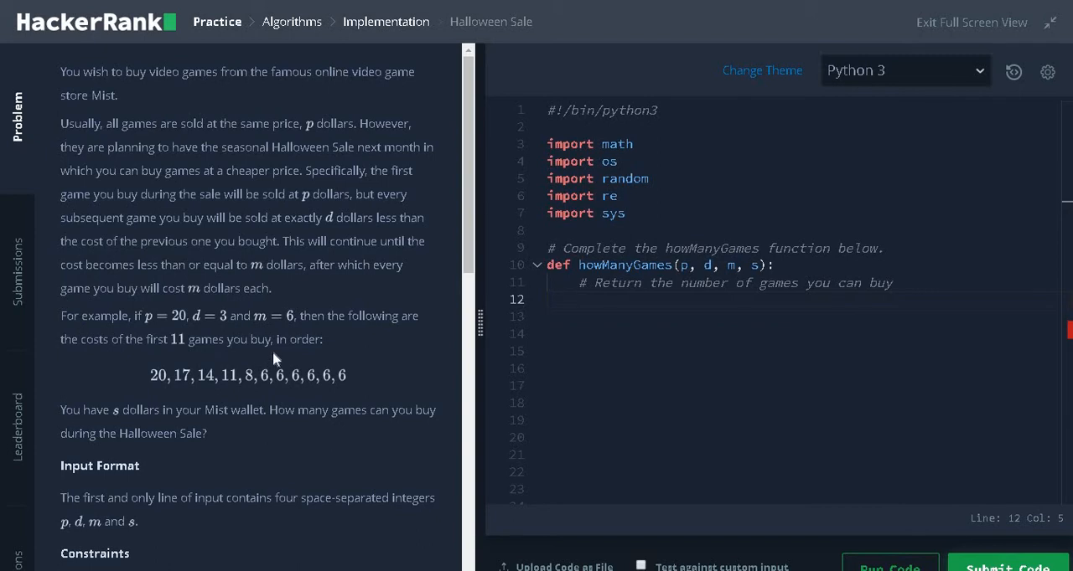
mouse_move(187, 393)
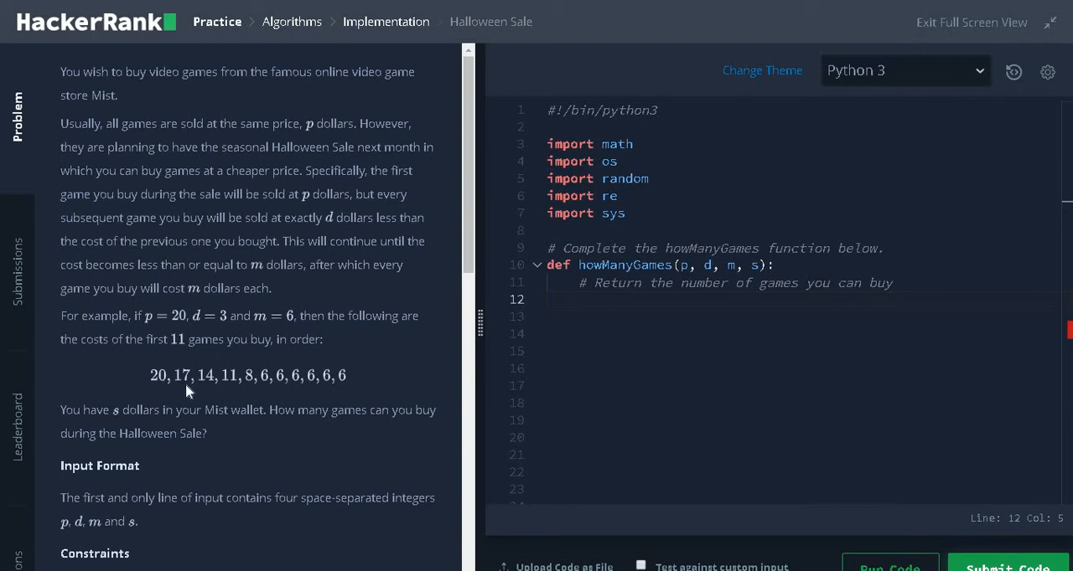
mouse_move(263, 389)
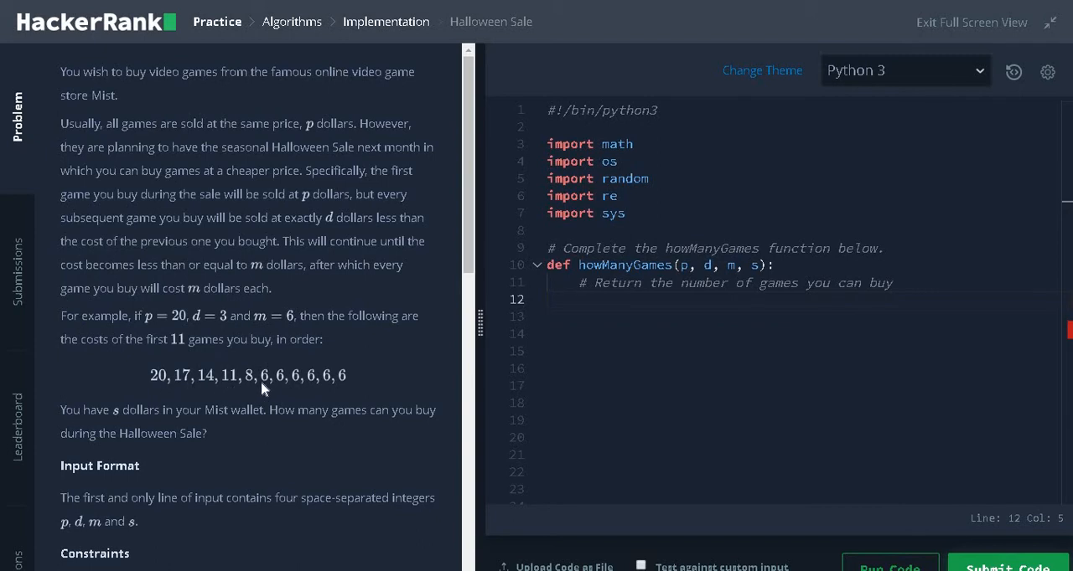
mouse_move(327, 388)
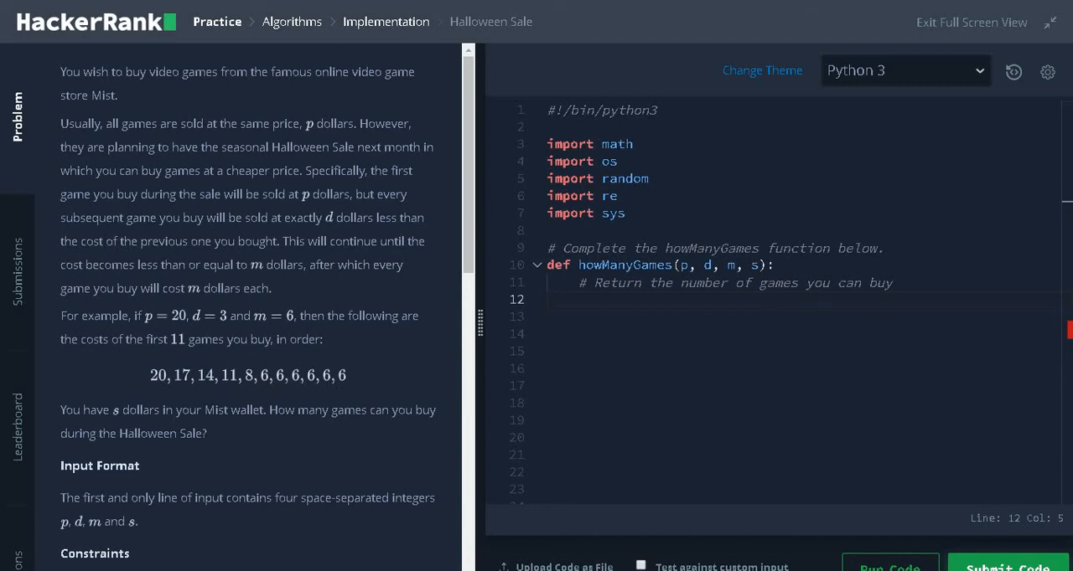
mouse_move(351, 429)
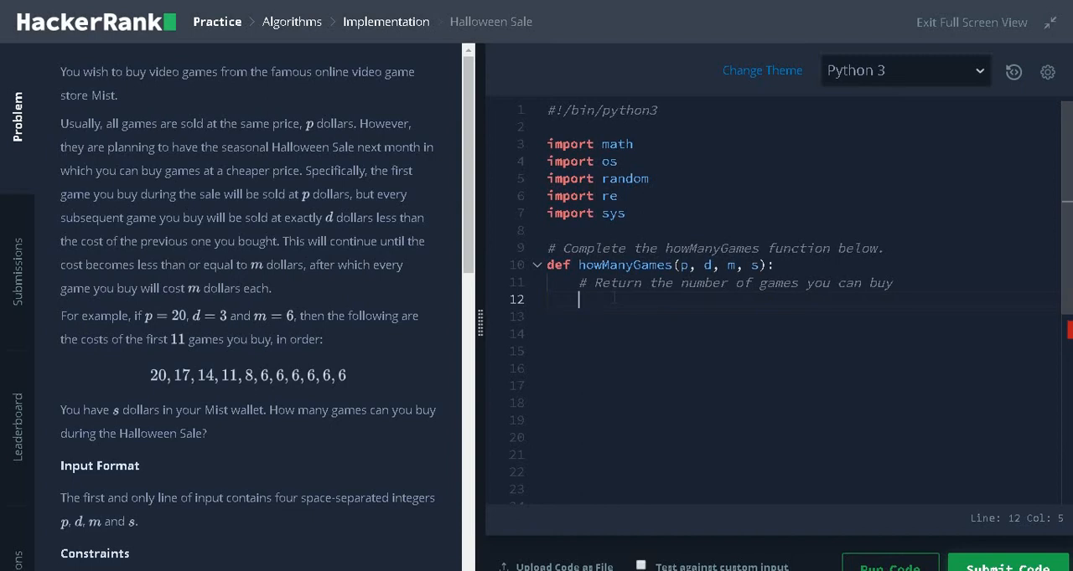
Step: Write the howManyGames body: while p <= s, subtract p, set p = max(p-d, m), count games, return games
text(games =)
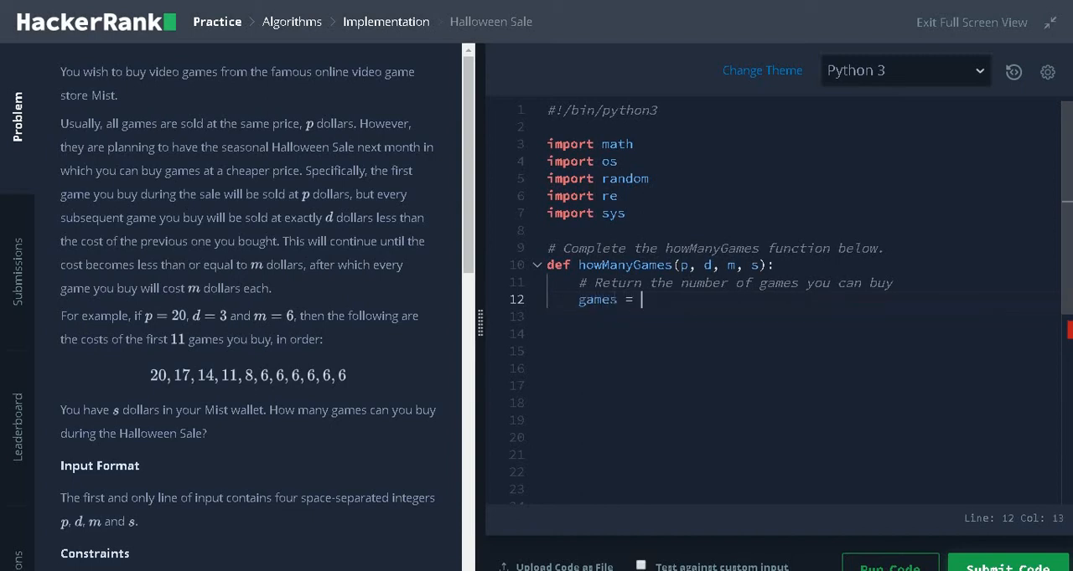
text(0)
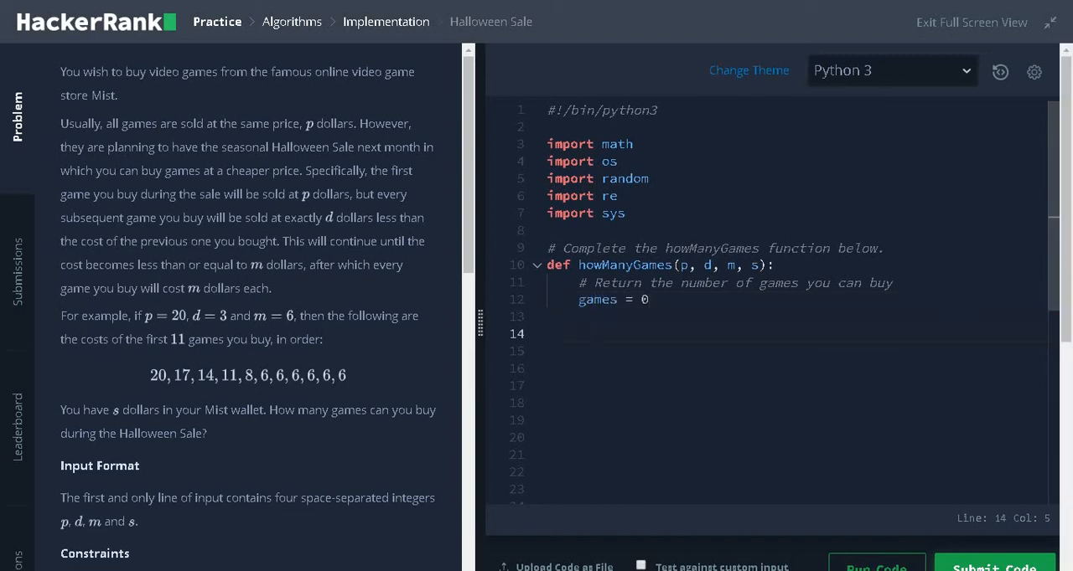
text(while p)
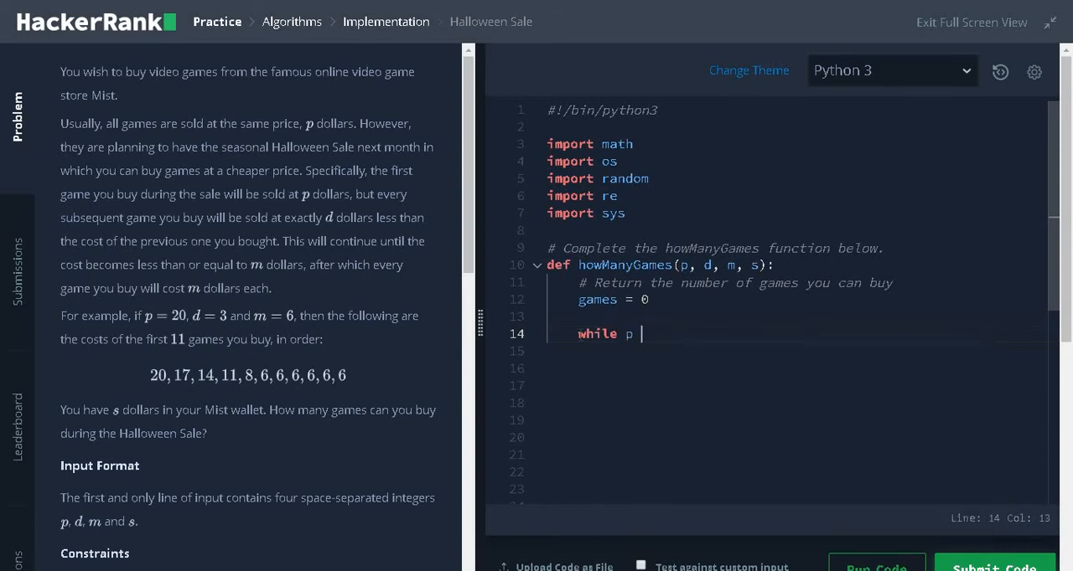
text(<= s:)
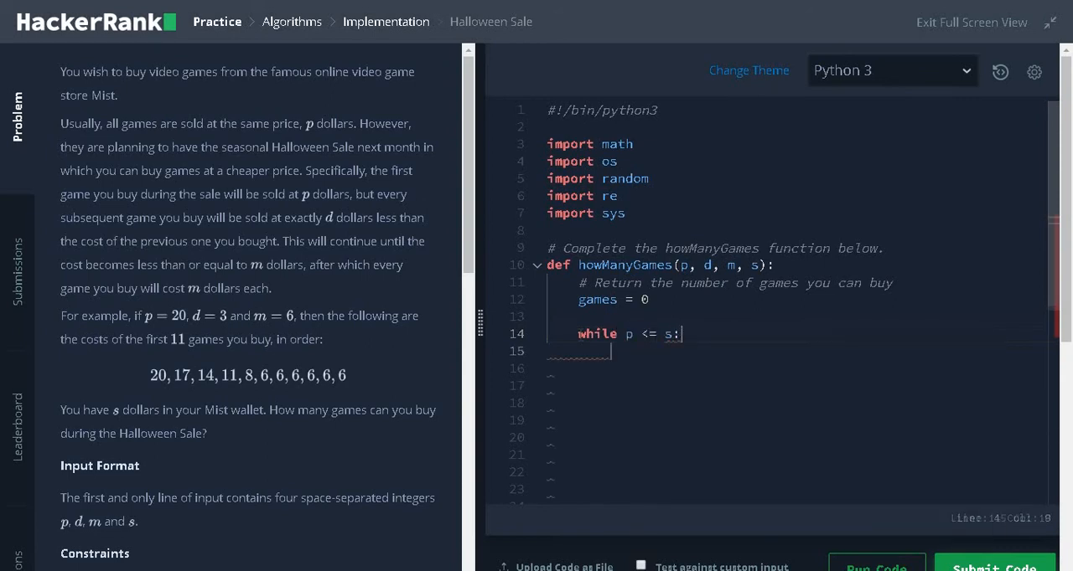
text(s -= p)
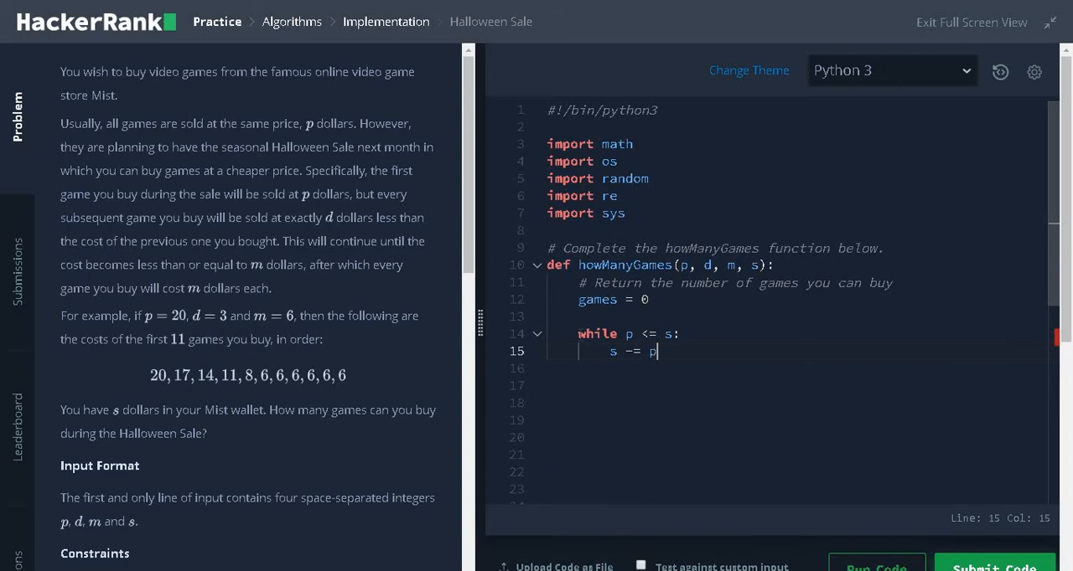
text(p = max()
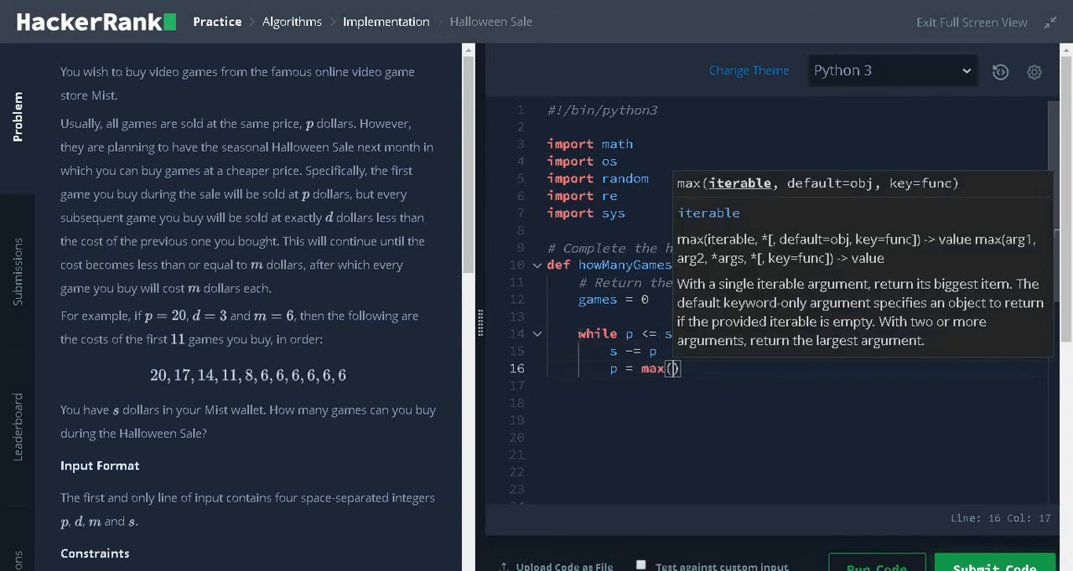
text(p-d, m)
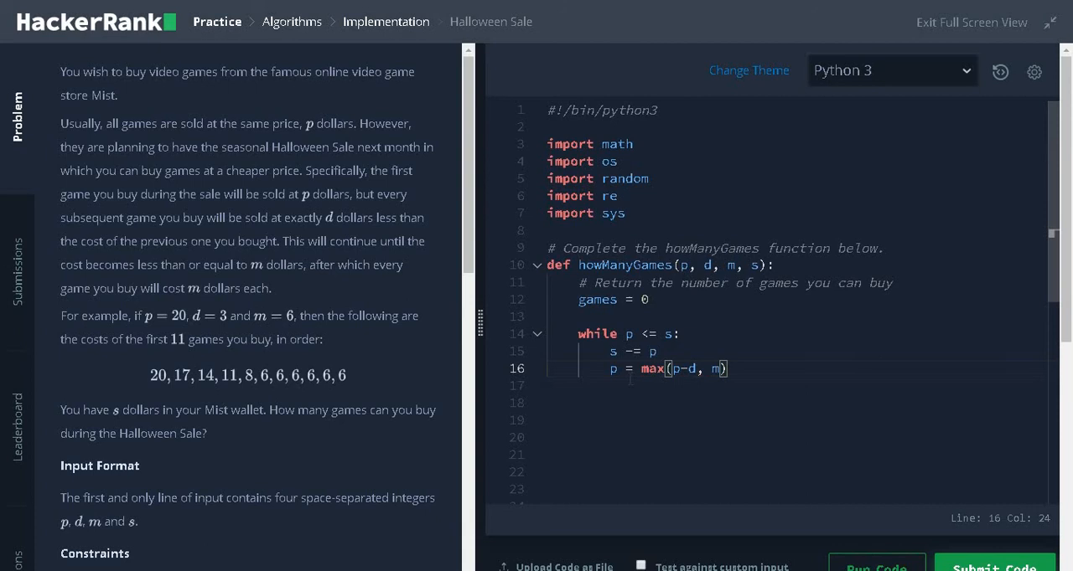
text(ga)
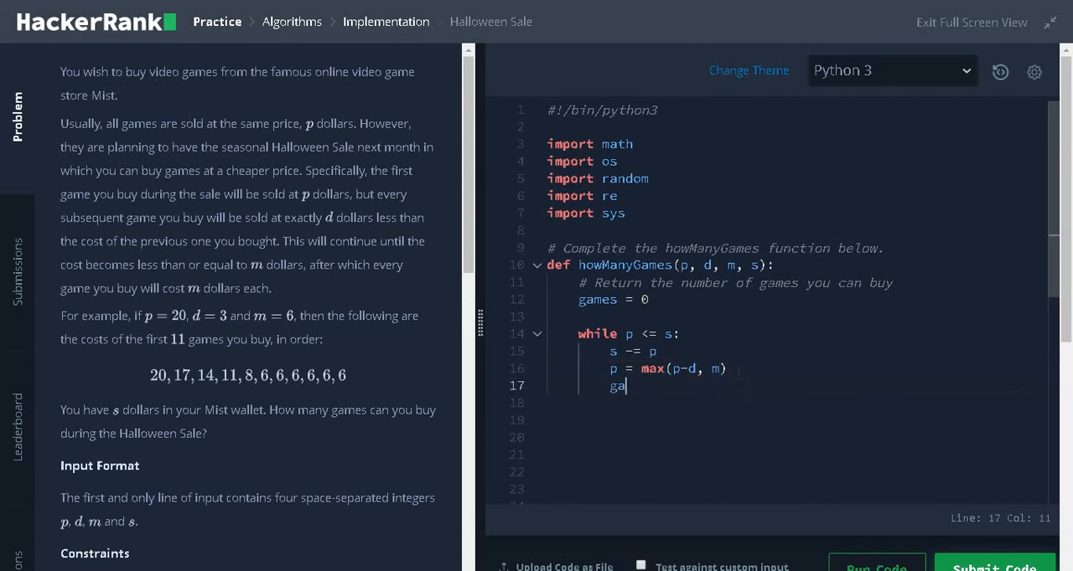
text(mes +=)
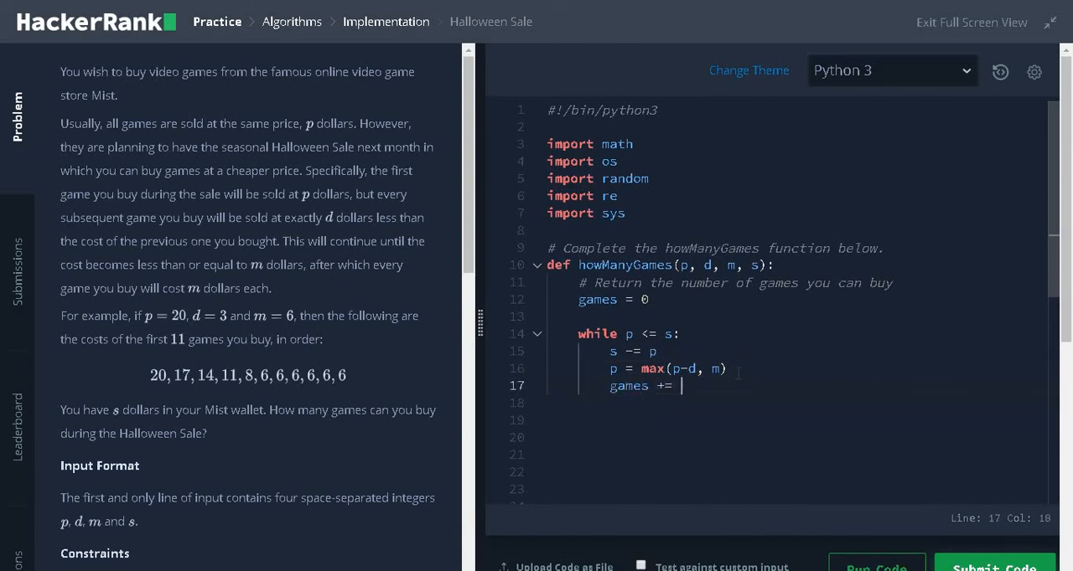
text(1)
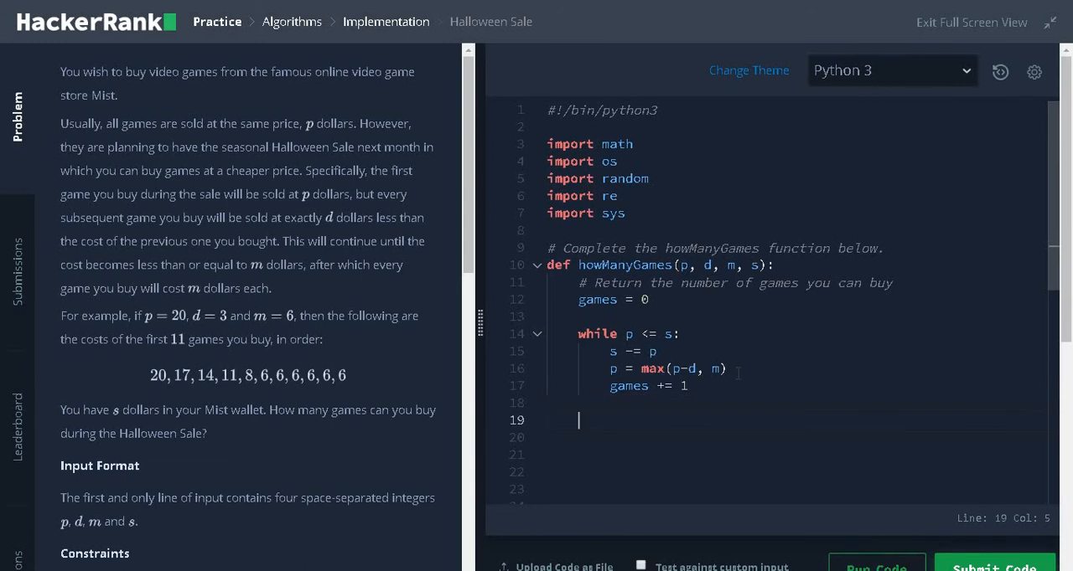
text(return game)
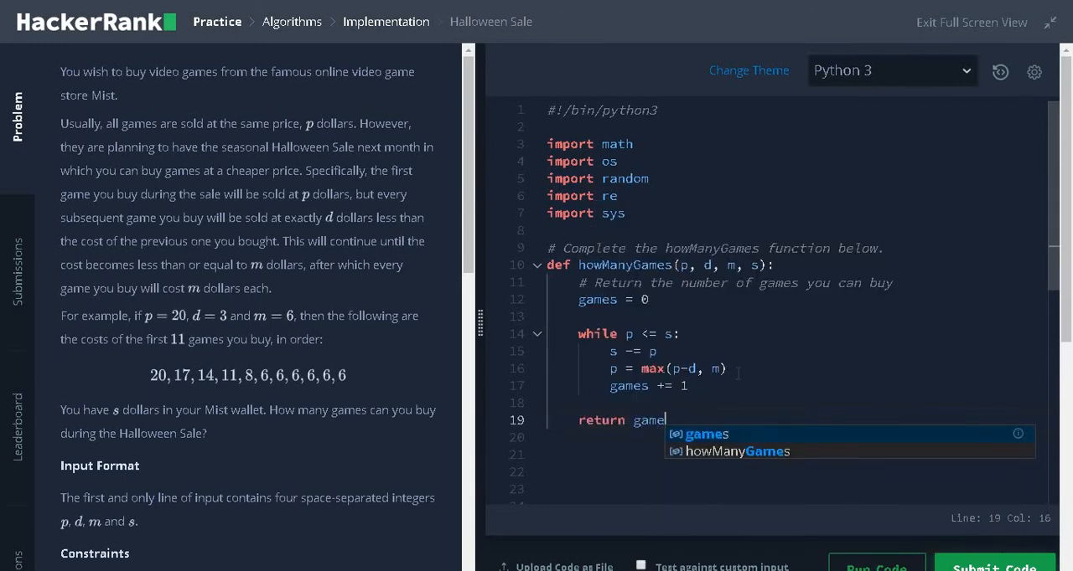
text(s)
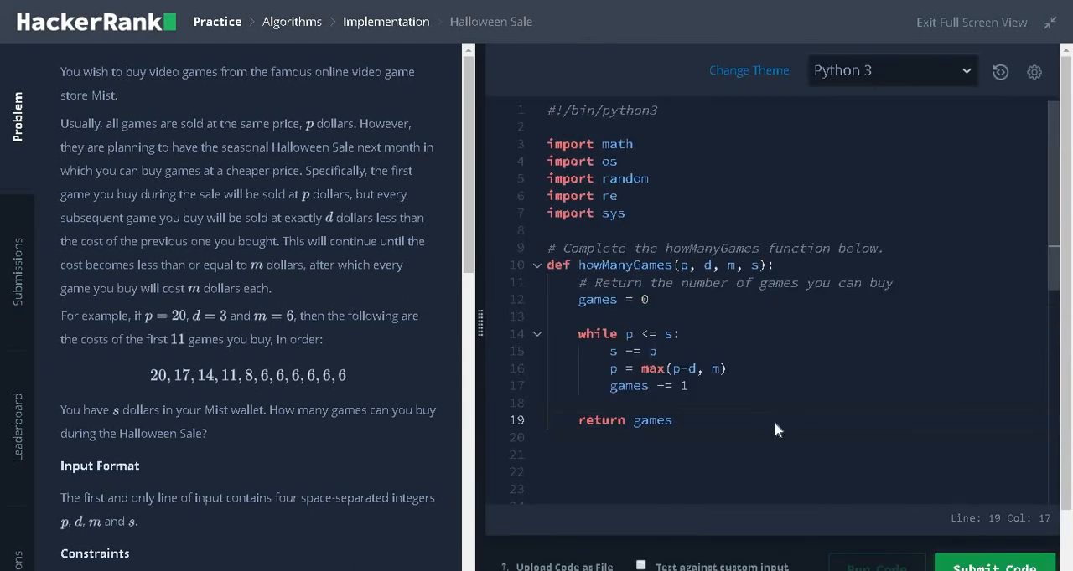
Step: Run the solution against the sample cases, then submit it to pass all test cases
click(875, 84)
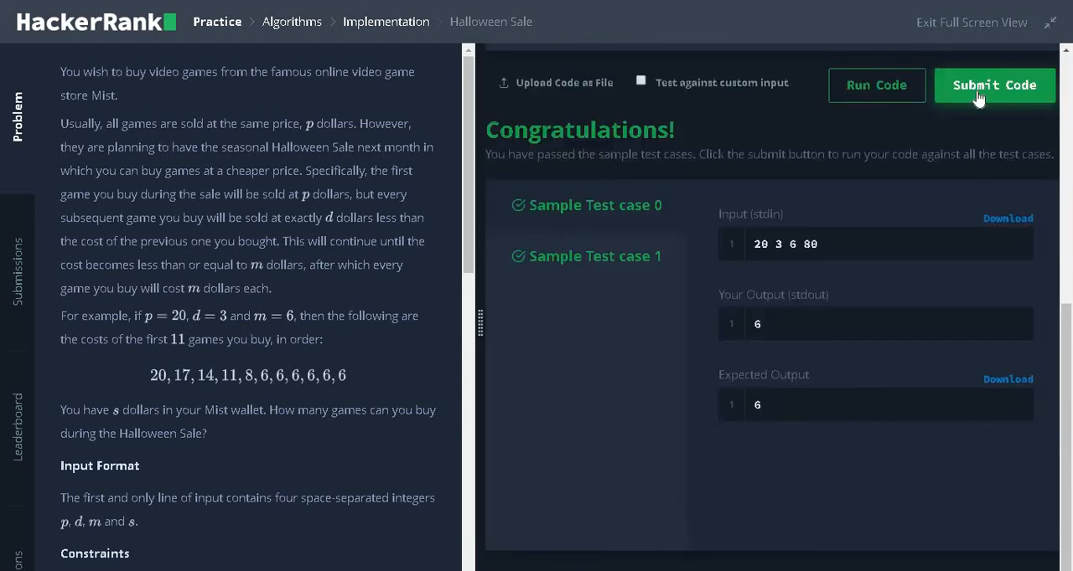
click(994, 84)
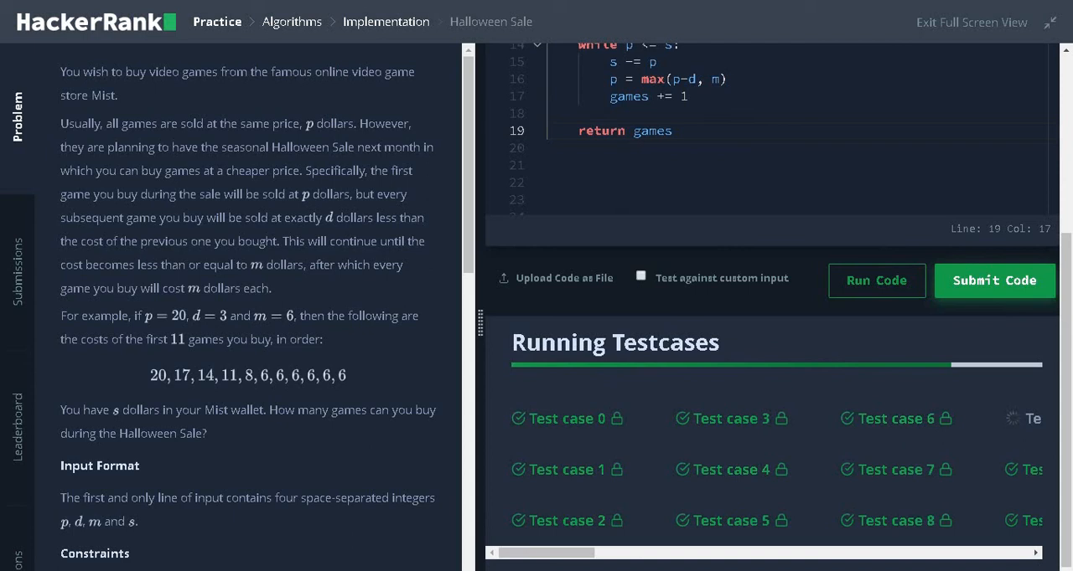
click(992, 280)
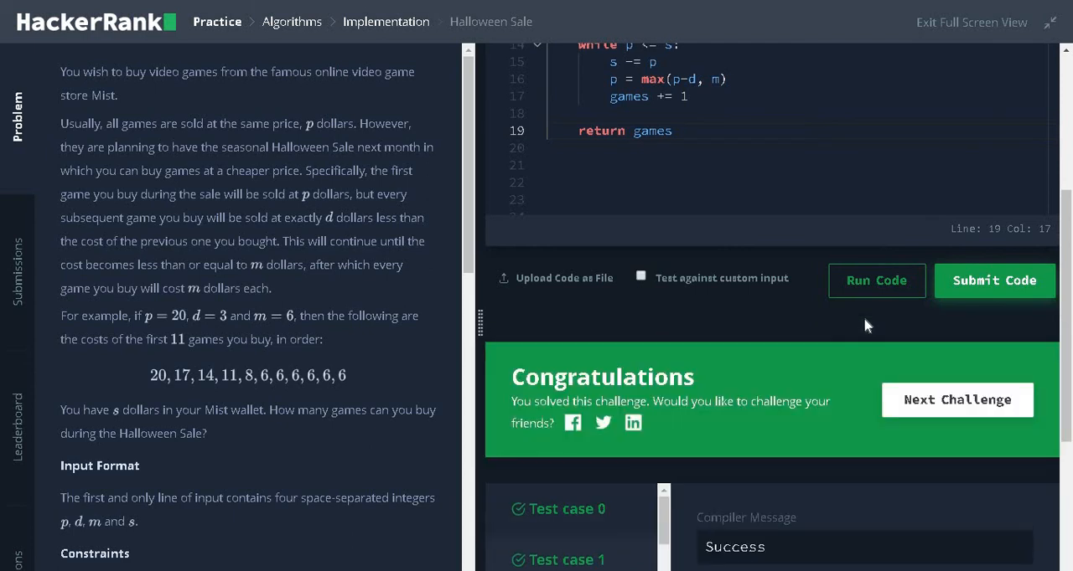